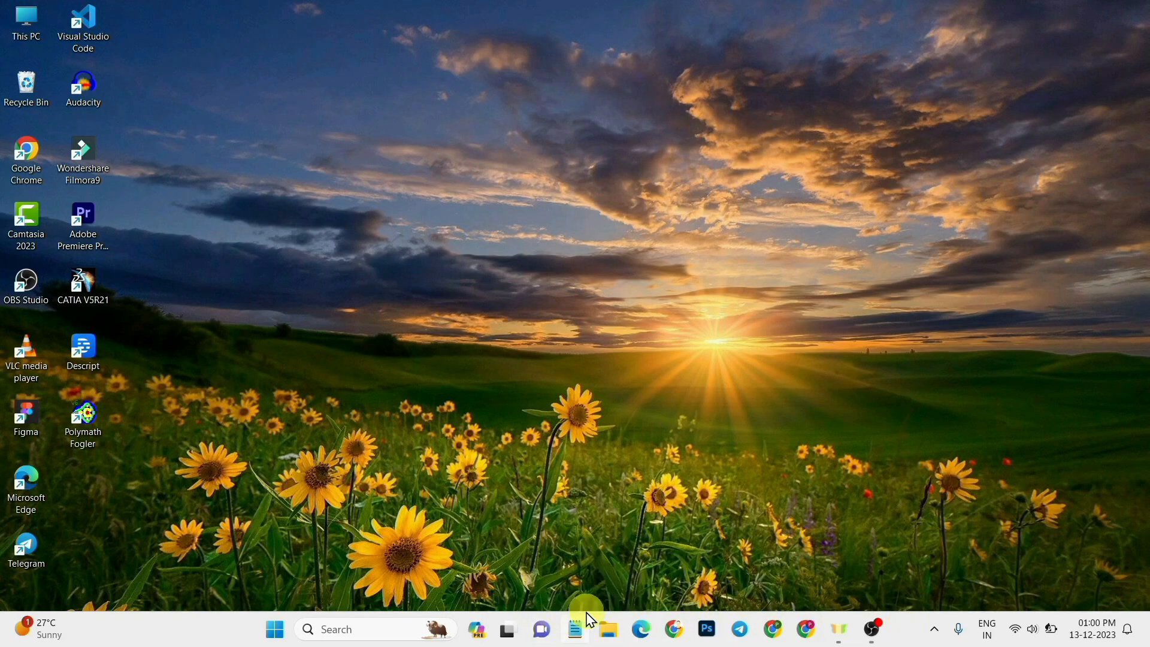
{"action": "mouse_move", "coordinate": [816, 574]}
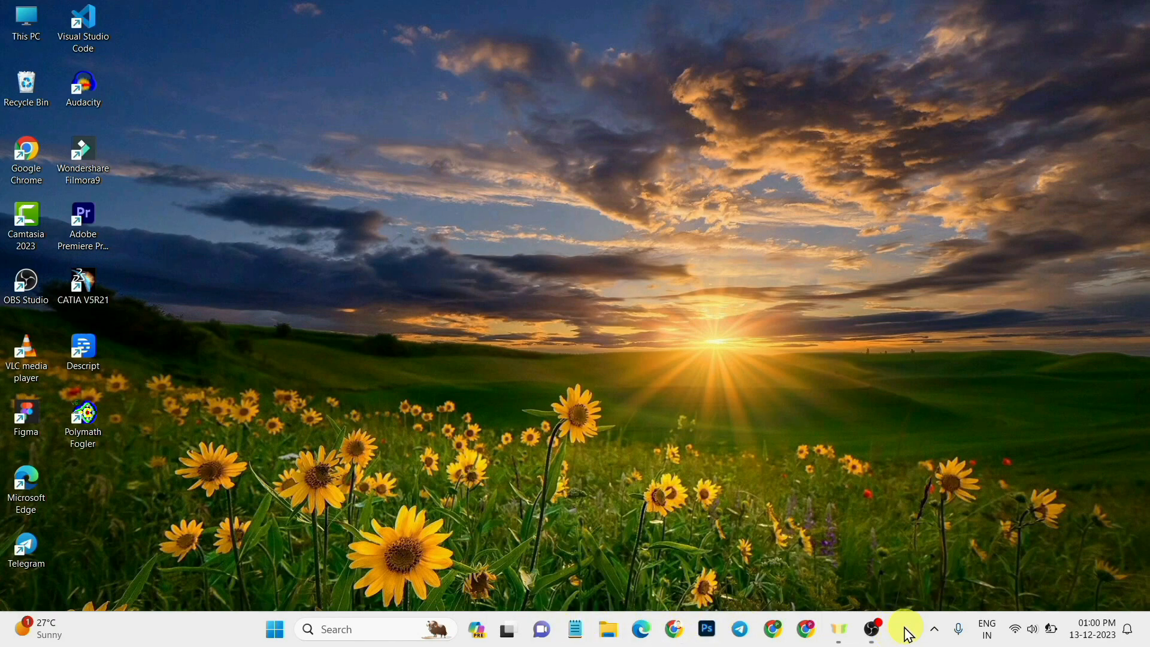
- Open Taskbar settings from the taskbar's right-click menu
{"action": "right_click", "coordinate": [906, 629]}
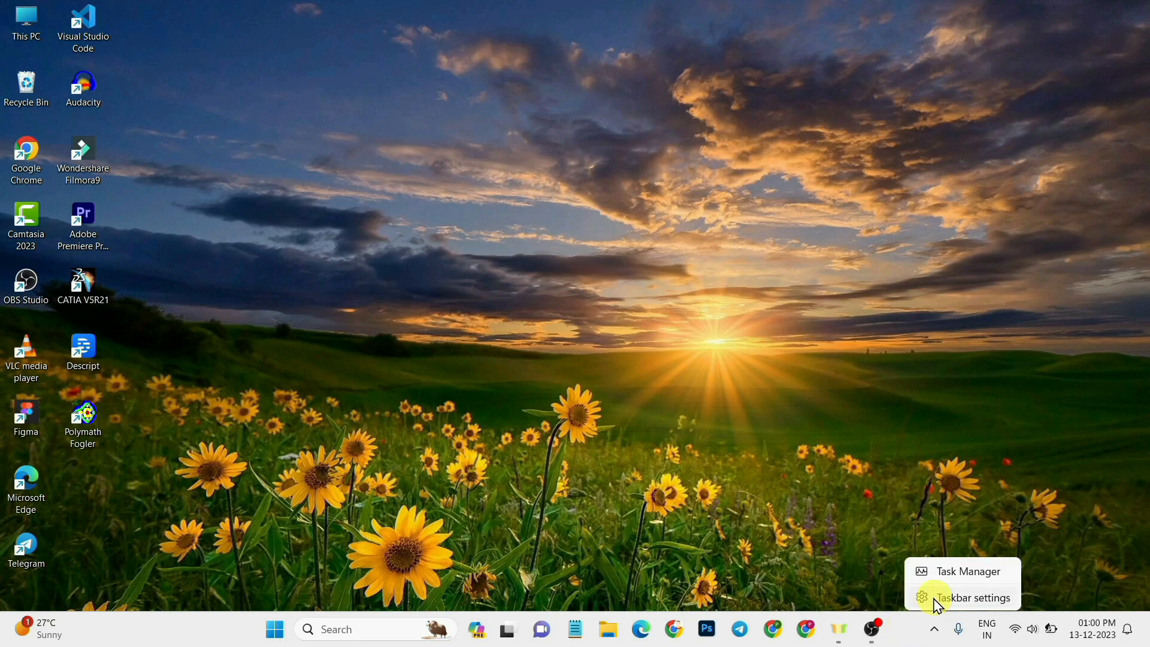
{"action": "left_click", "coordinate": [970, 598]}
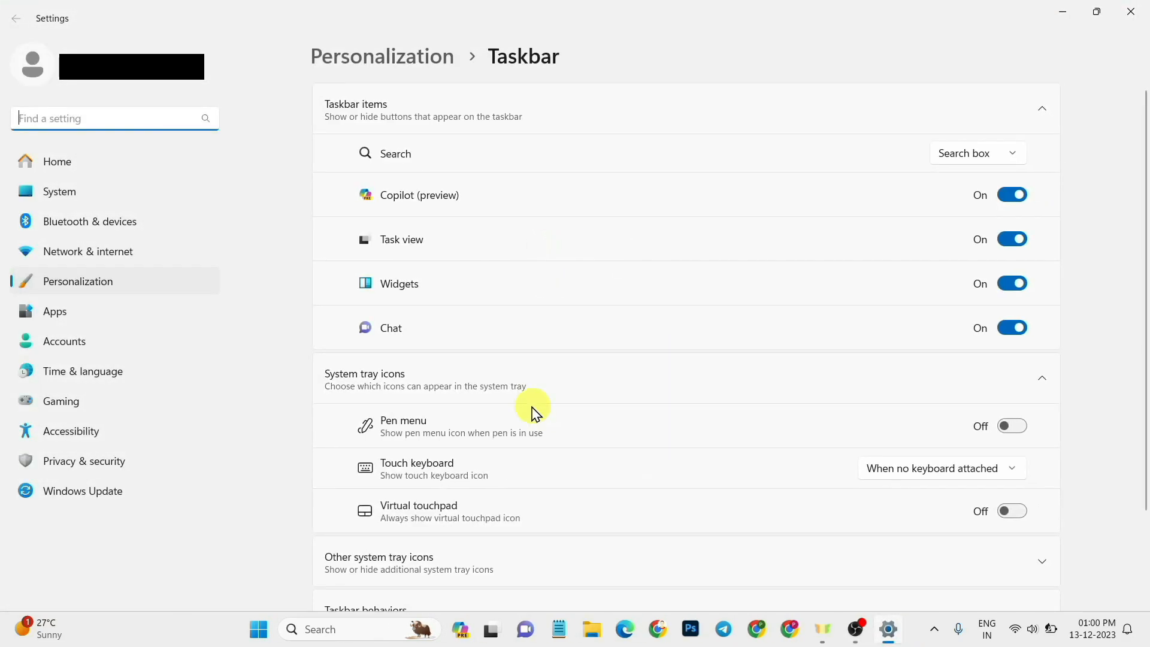
- Scroll down to the Taskbar behaviors section showing the auto-hide option
{"action": "scroll", "scroll_direction": "down", "scroll_amount": 3}
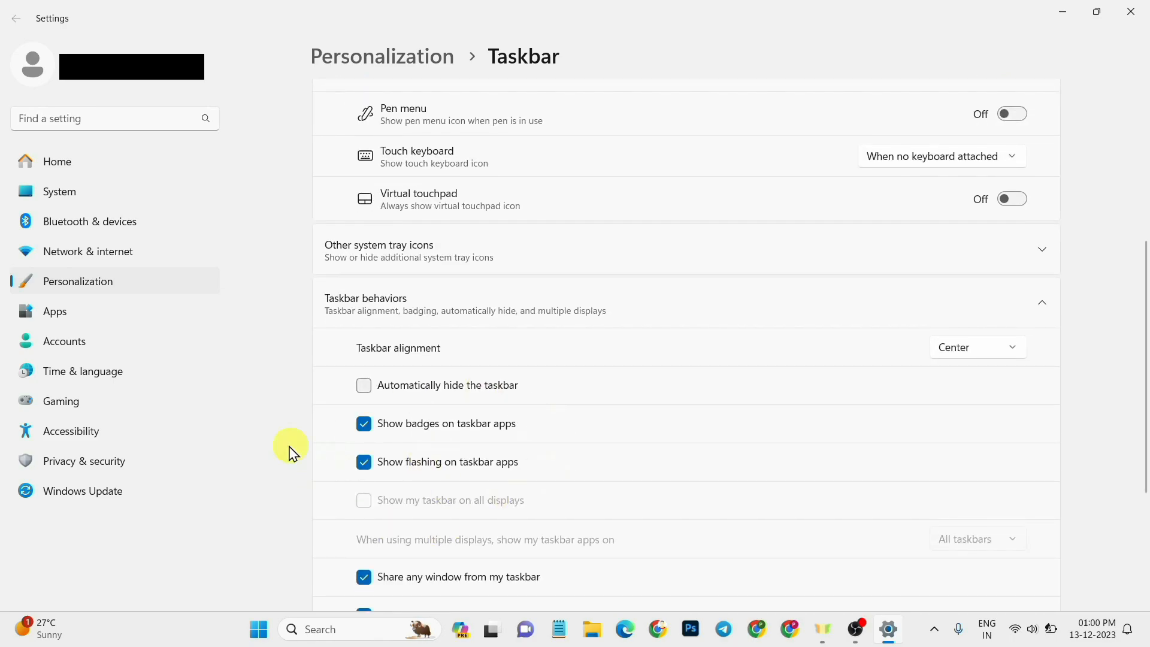
{"action": "mouse_move", "coordinate": [440, 385]}
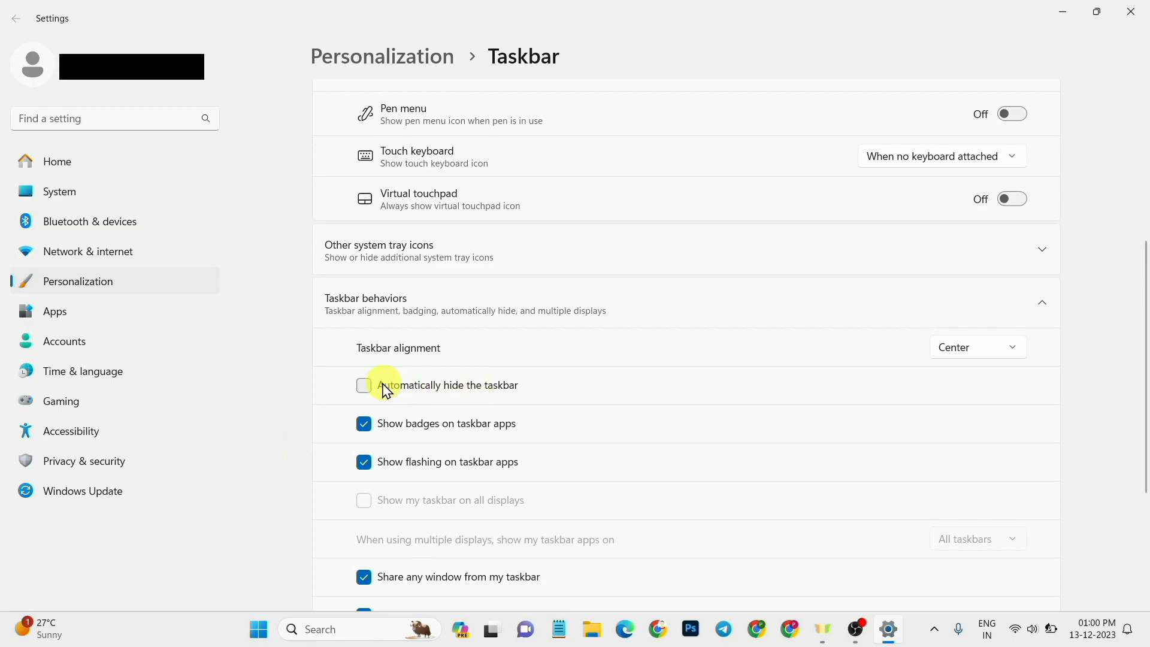
{"action": "left_click", "coordinate": [364, 386]}
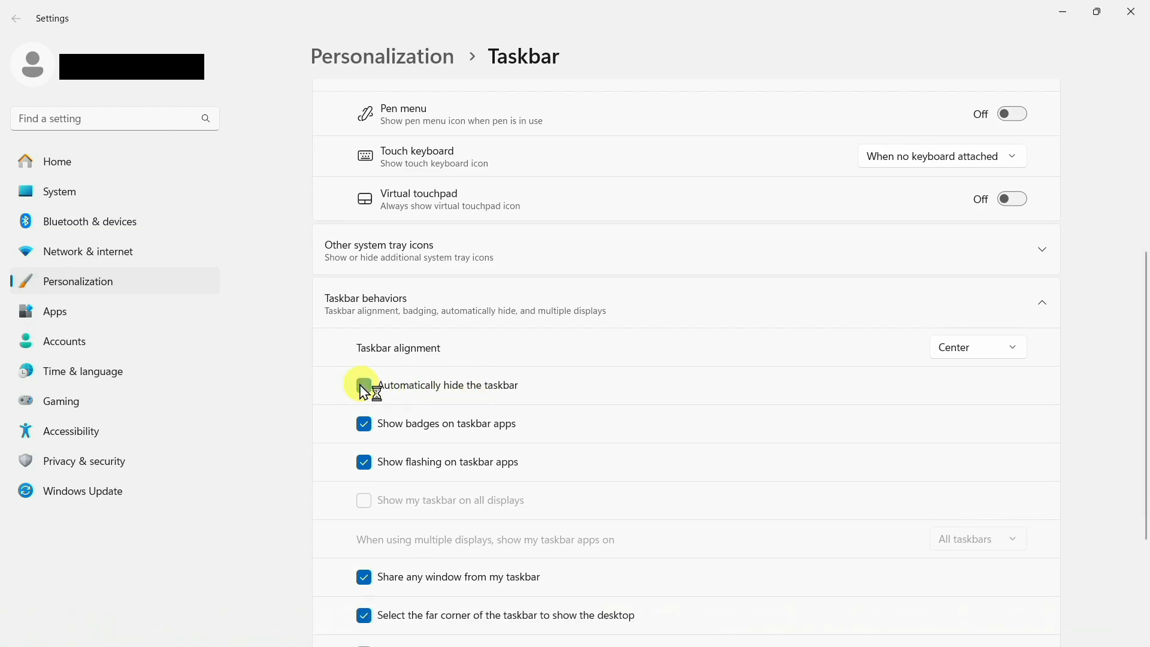
{"action": "left_click", "coordinate": [363, 385]}
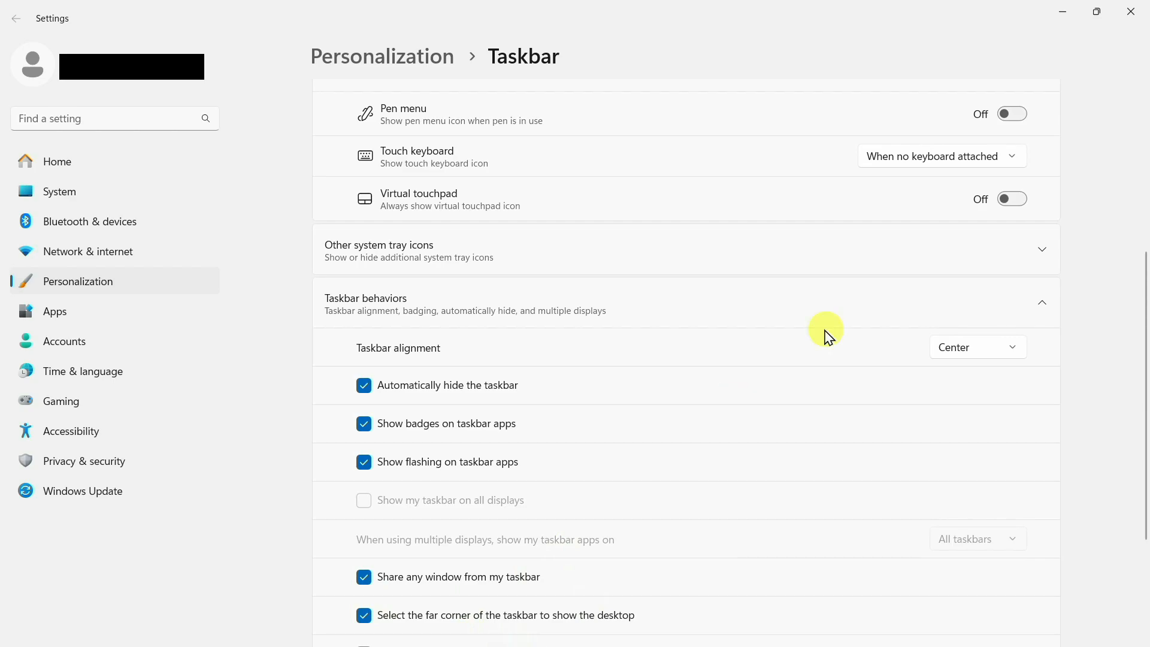
{"action": "mouse_move", "coordinate": [553, 432]}
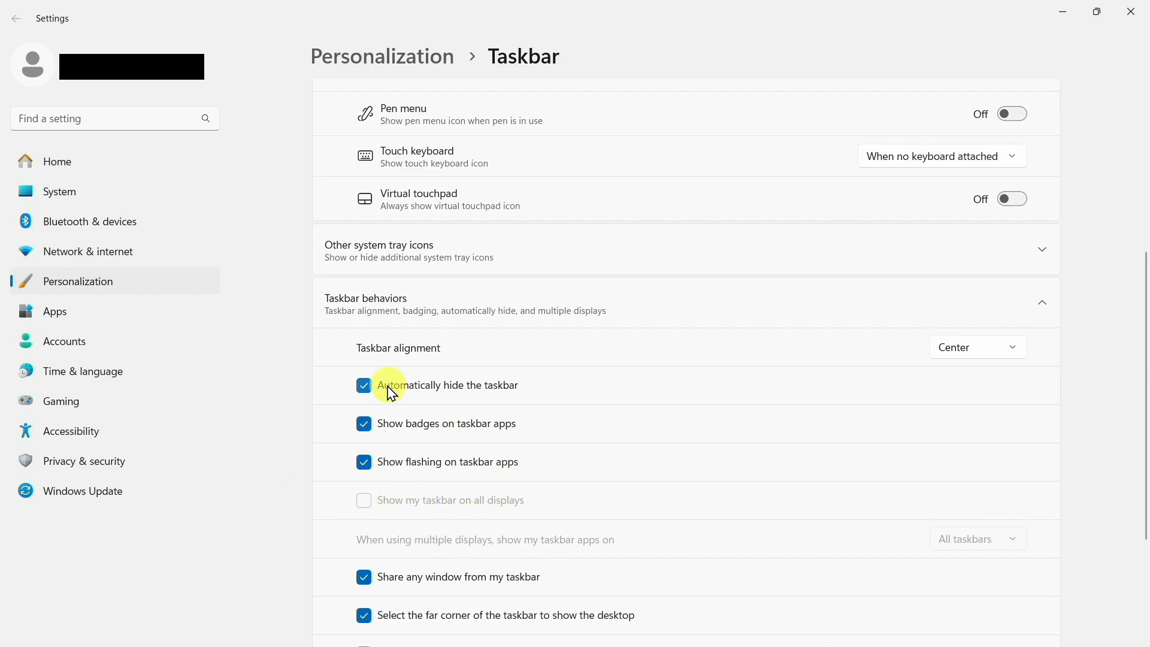
{"action": "left_click", "coordinate": [364, 385]}
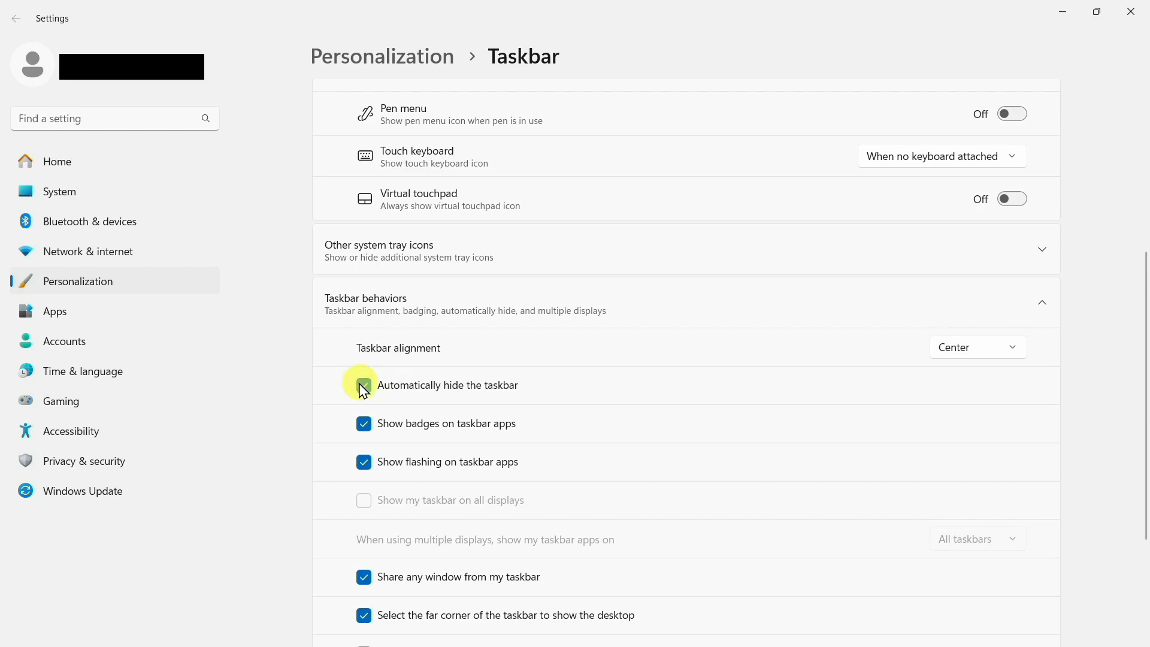
{"action": "left_click", "coordinate": [364, 385]}
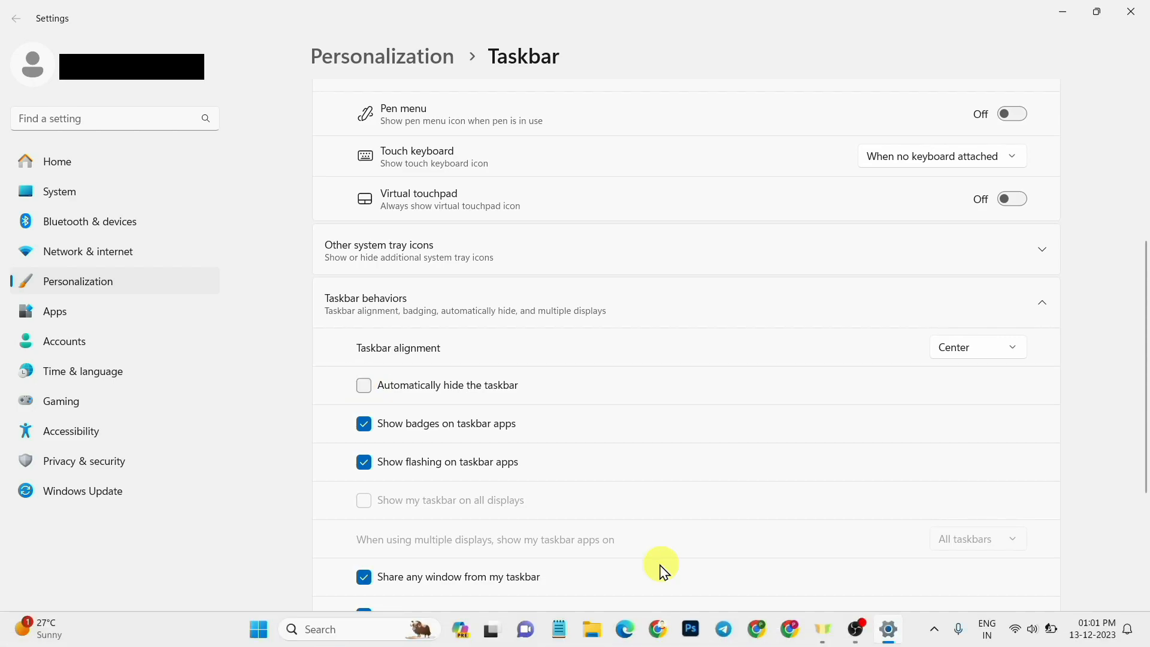